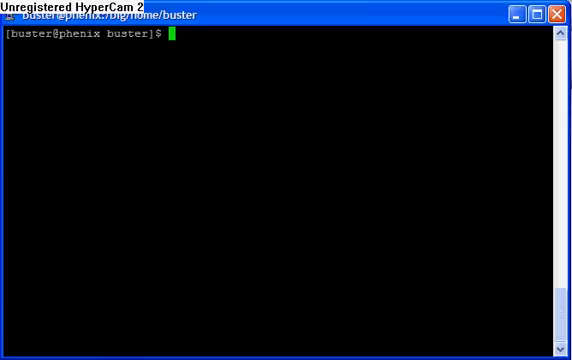
Launch nslookup and run 'set type=mx' to query mail exchanger records
{"action": "type", "text": "nslookup"}
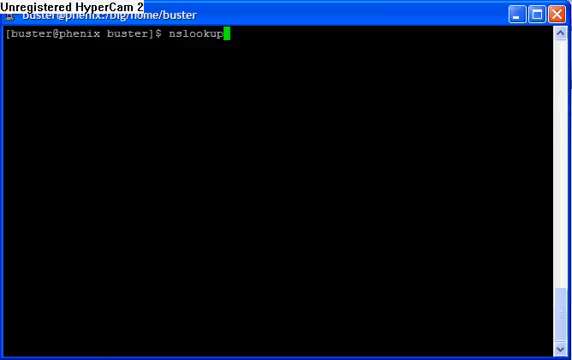
{"action": "type", "text": "set"}
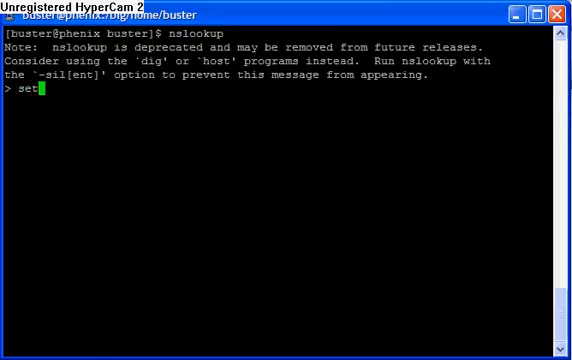
{"action": "type", "text": "type="}
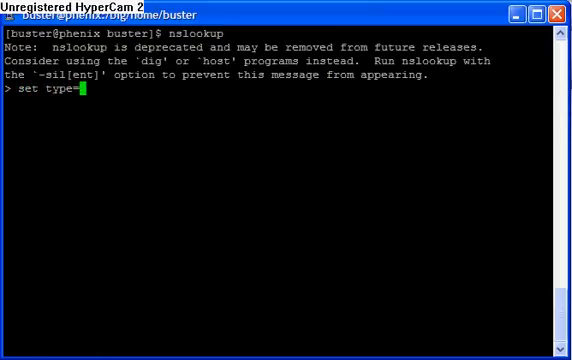
{"action": "type", "text": "mx"}
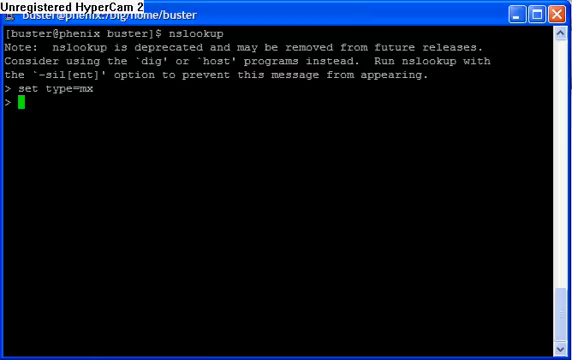
Look up mail.dk's MX record (fpo.mail.dk, priority 10) and exit nslookup
{"action": "type", "text": "mail.dk"}
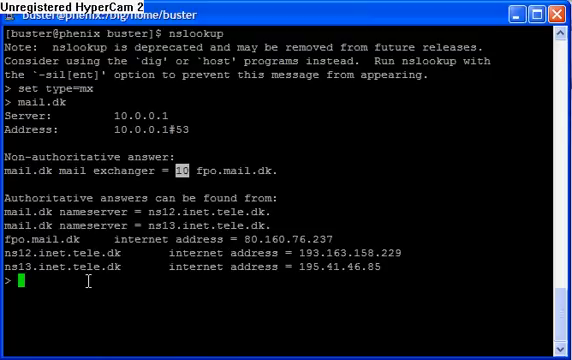
{"action": "key", "text": "Return"}
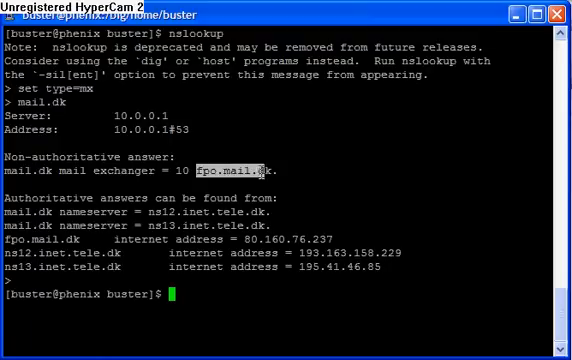
Telnet to fpo.mail.dk on port 25 and receive the ESMTP greeting
{"action": "type", "text": "fpo.mail.d"}
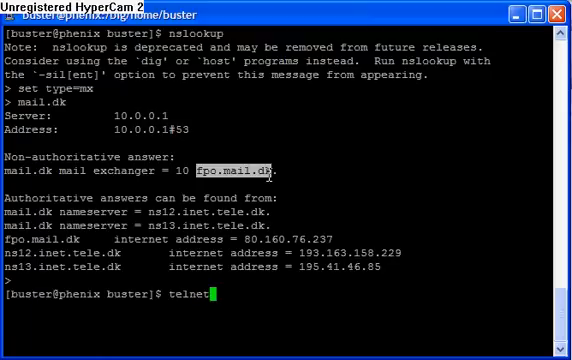
{"action": "type", "text": "fpo.mail.dk 25"}
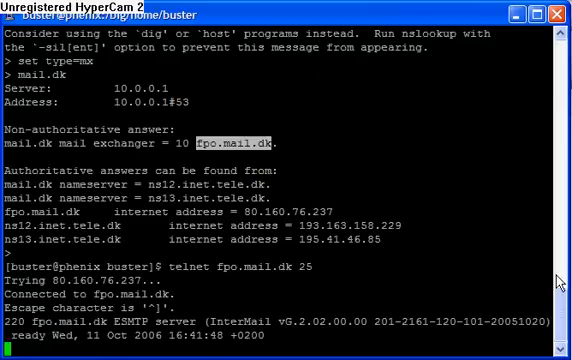
{"action": "type", "text": "helo"}
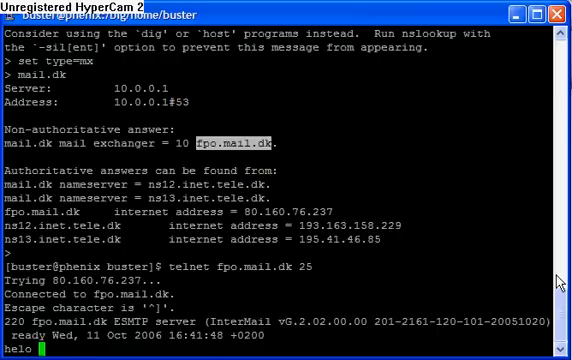
{"action": "type", "text": "JohnDo"}
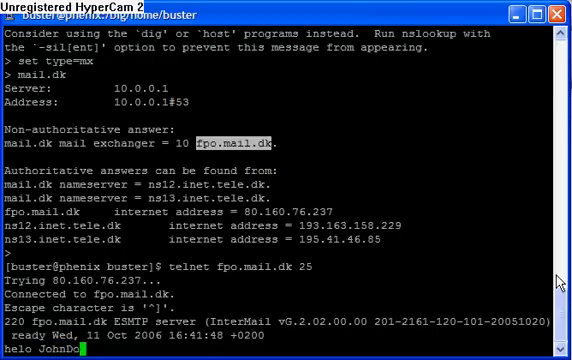
{"action": "key", "text": "Return"}
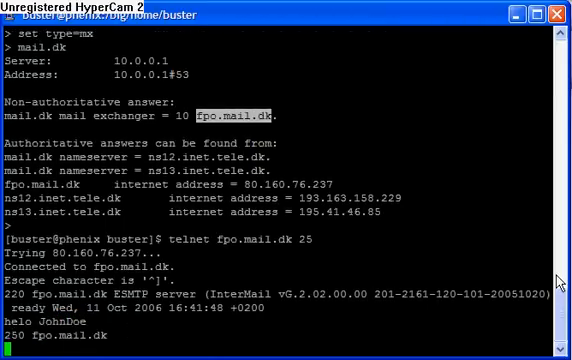
{"action": "type", "text": "mail from:"}
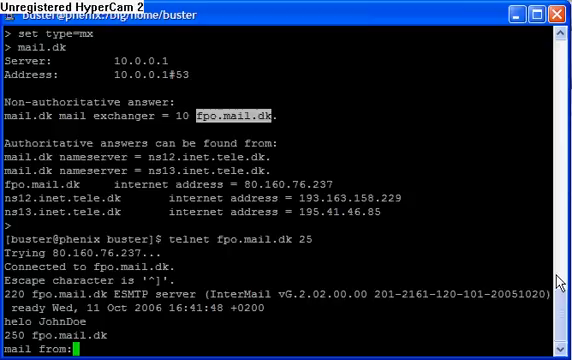
{"action": "type", "text": "Test"}
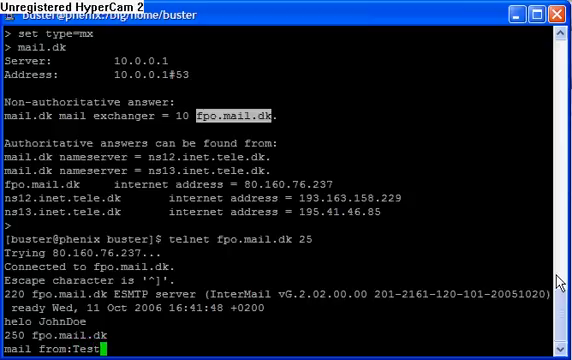
{"action": "type", "text": "@mail"}
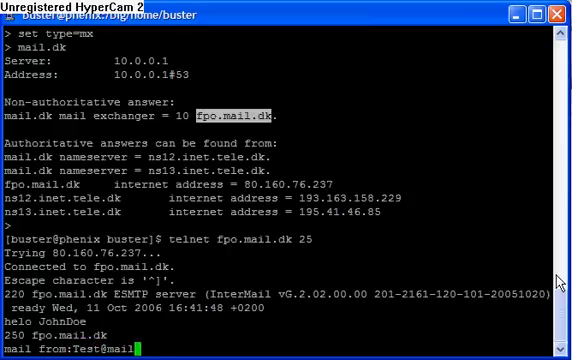
{"action": "key", "text": "Return"}
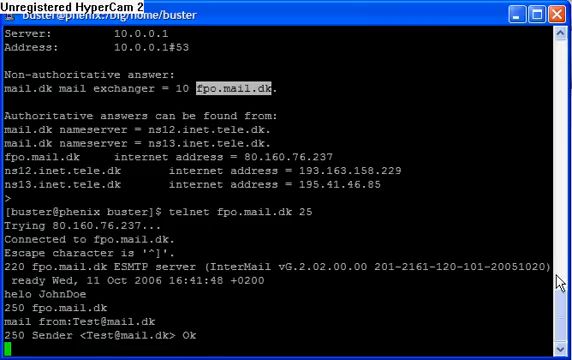
{"action": "type", "text": "rcpt"}
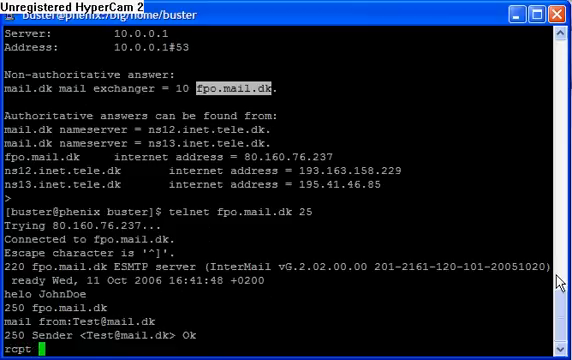
{"action": "type", "text": "to:"}
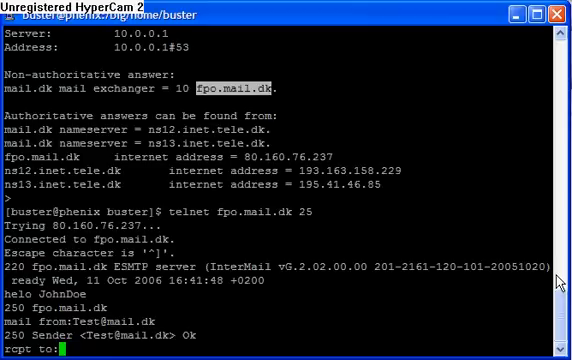
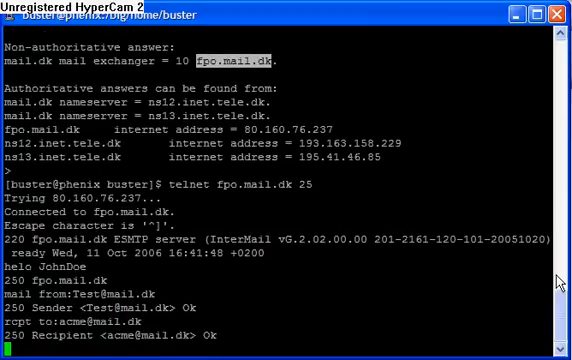
Send a message with subject 'ScrewdriverJuice' and body 'Hey man !', ending with a period
{"action": "type", "text": "data"}
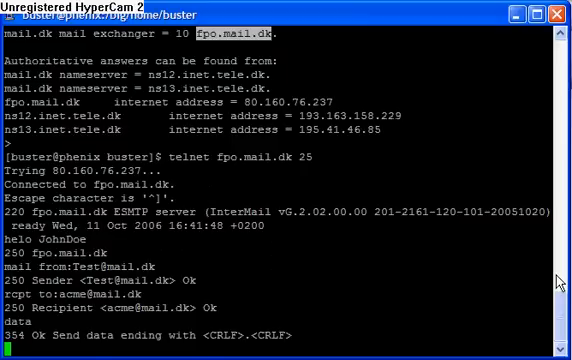
{"action": "type", "text": "Subj"}
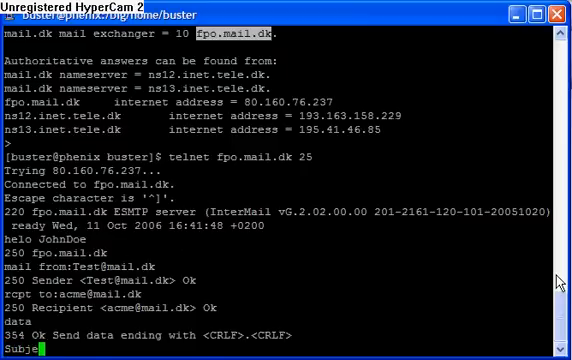
{"action": "type", "text": "ect:"}
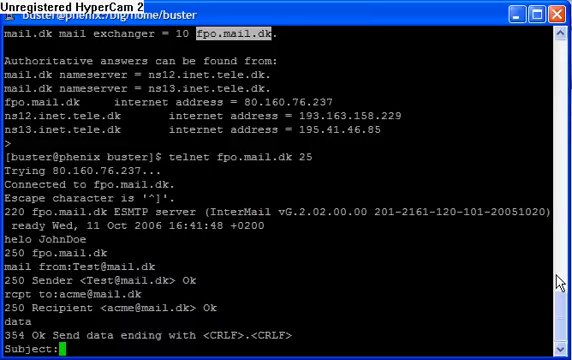
{"action": "type", "text": "Sc"}
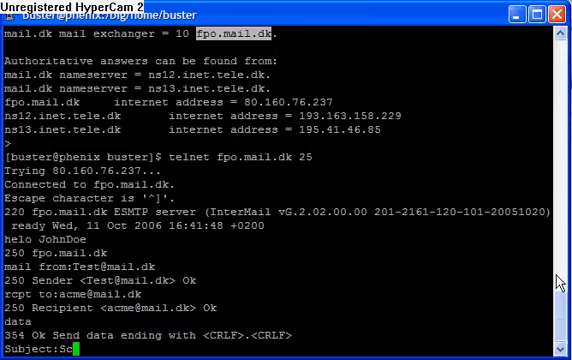
{"action": "type", "text": "rew"}
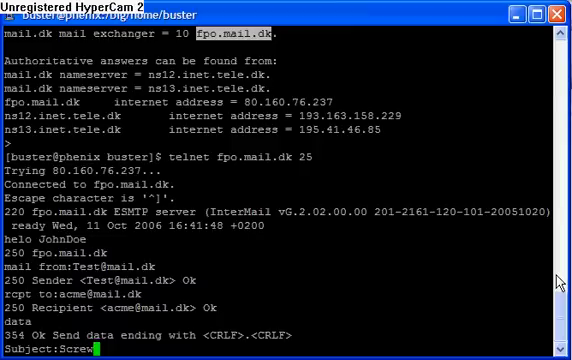
{"action": "type", "text": "driverJ"}
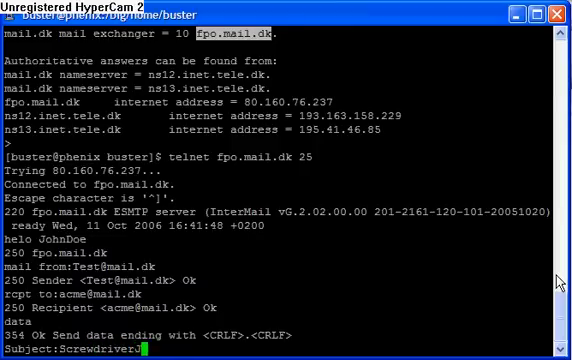
{"action": "type", "text": "Juice"}
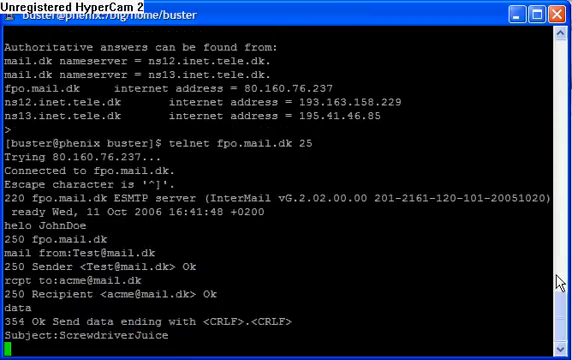
{"action": "type", "text": "Hey man"}
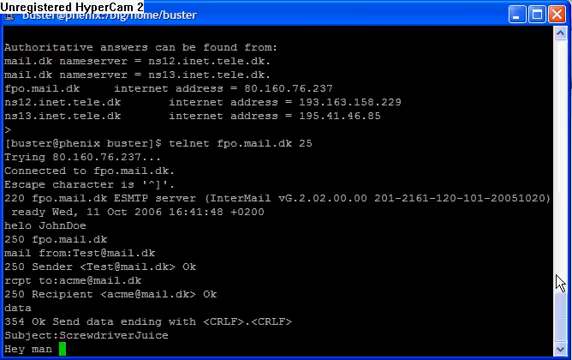
{"action": "type", "text": "!"}
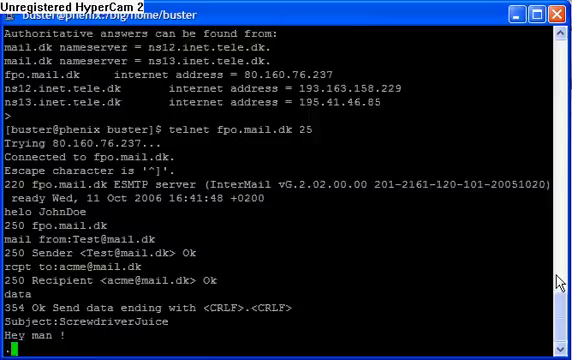
{"action": "key", "text": "Return"}
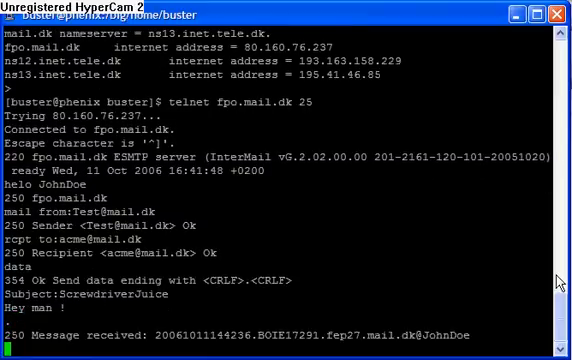